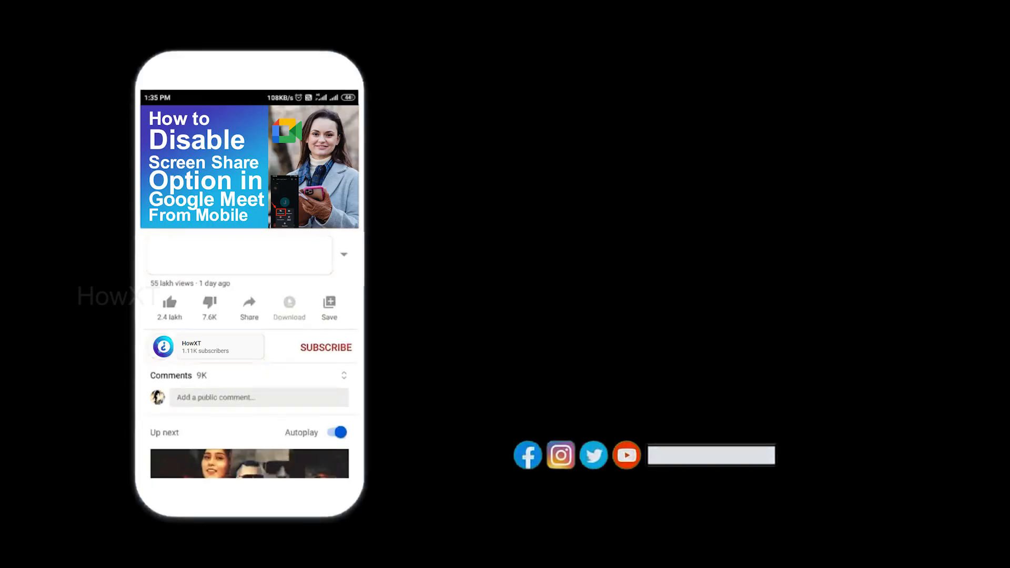
# Launch Chrome and search Google for 'winrar'
pyautogui.click(326, 347)
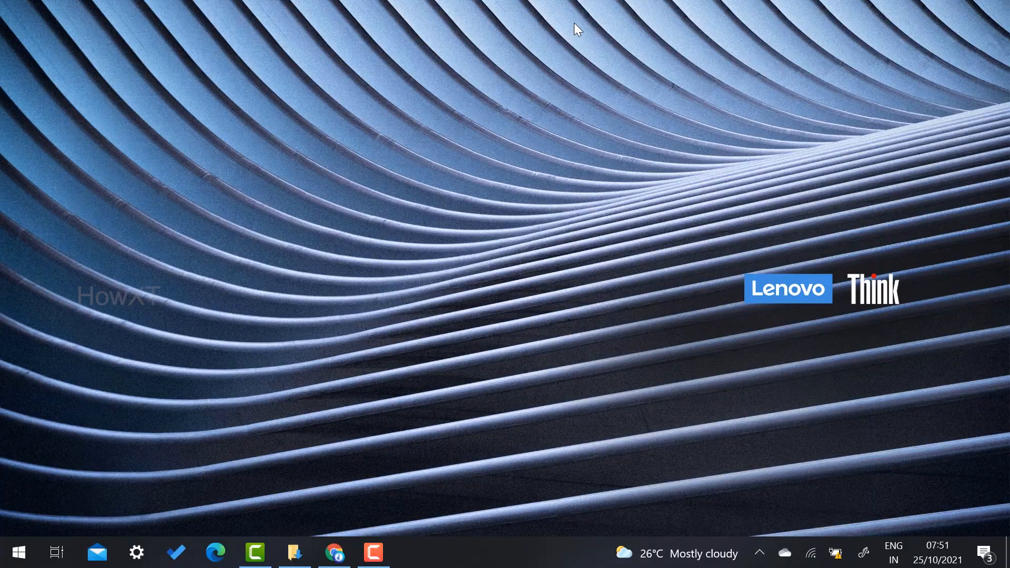
pyautogui.moveTo(353, 486)
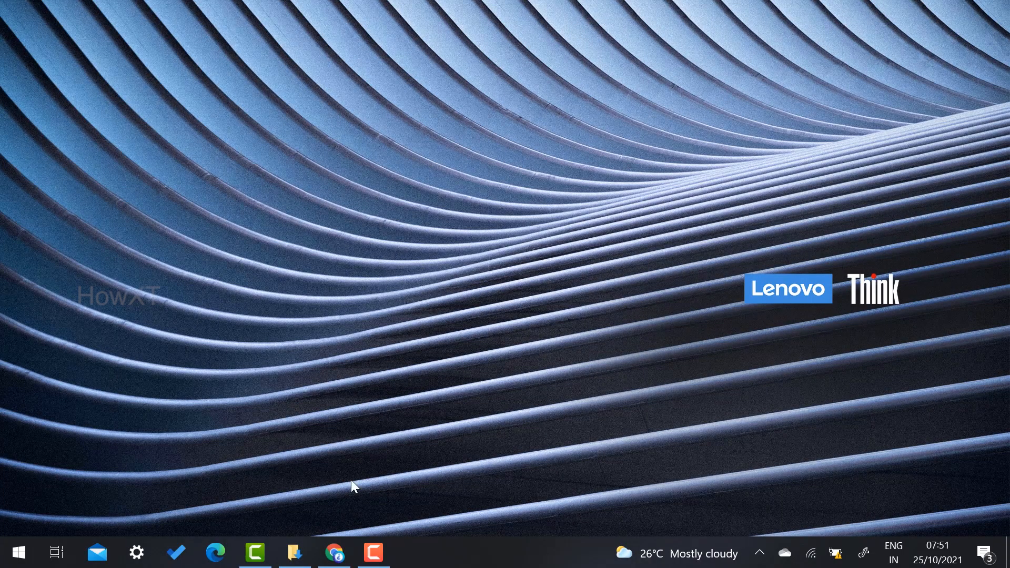
pyautogui.click(335, 552)
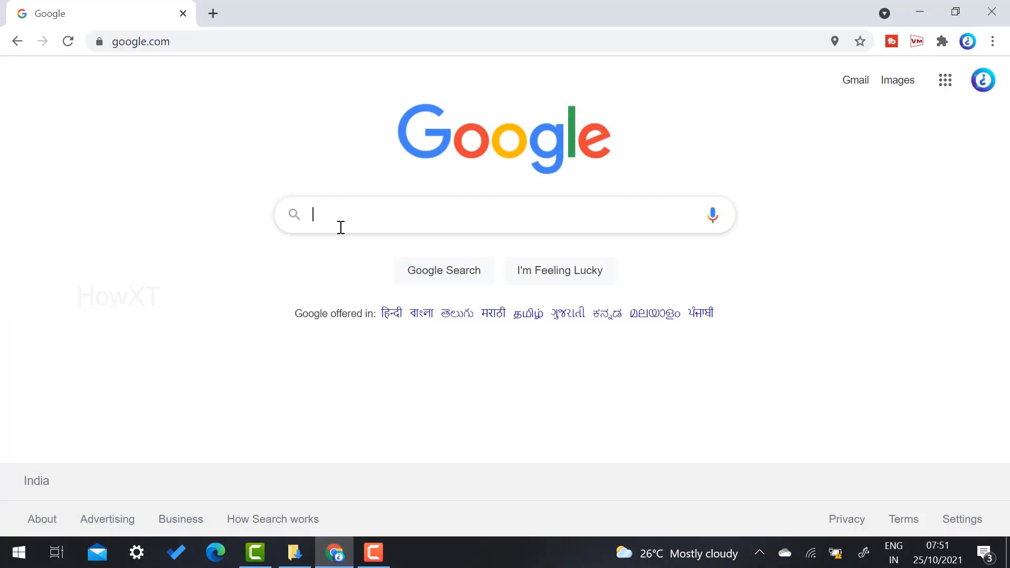
pyautogui.write('winrar')
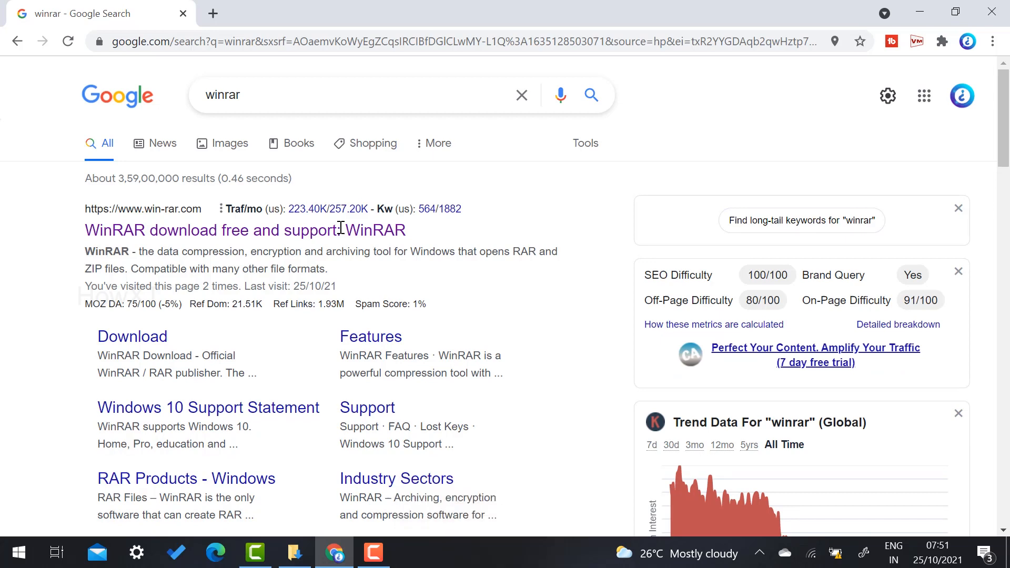
pyautogui.moveTo(149, 242)
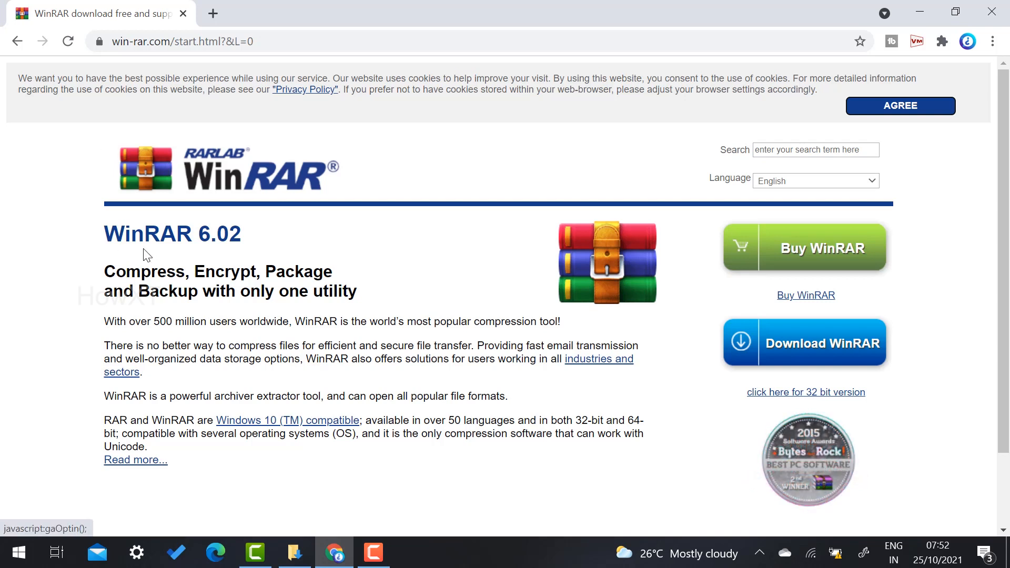
pyautogui.moveTo(827, 348)
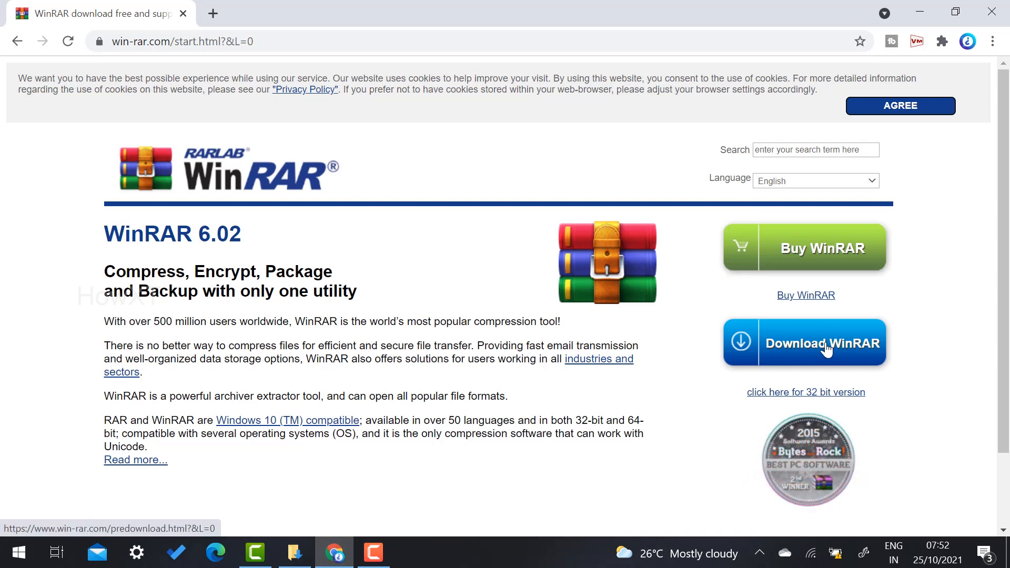
# Download the WinRAR 6.02 installer winrar-x64-602.exe from win-rar.com
pyautogui.click(804, 341)
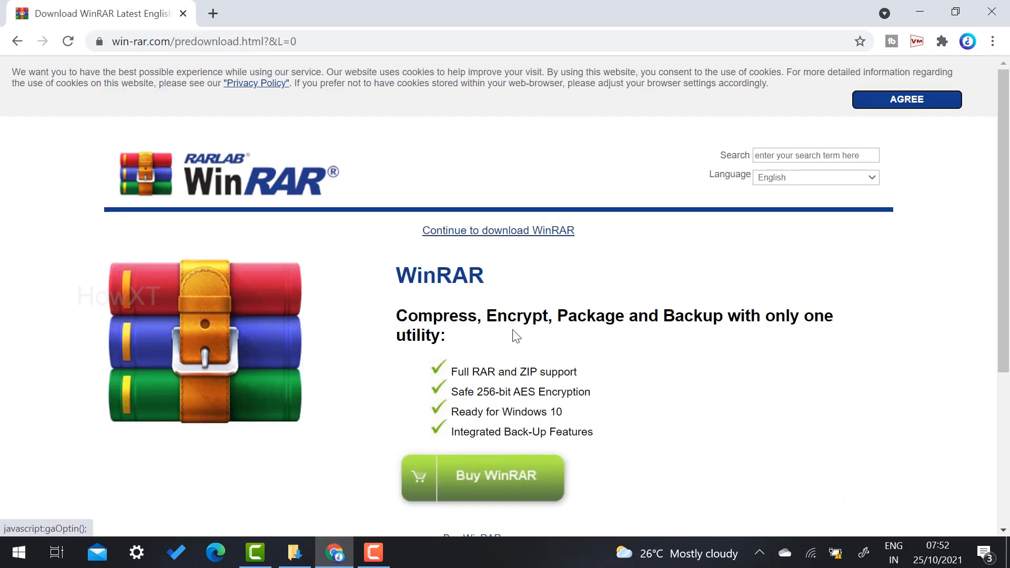
pyautogui.scroll(-3)
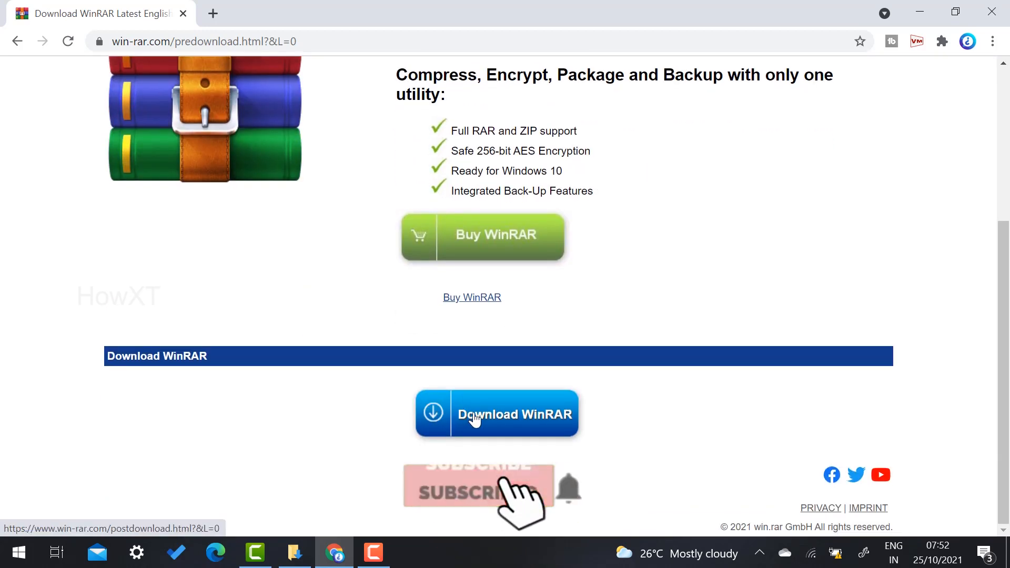
pyautogui.click(479, 491)
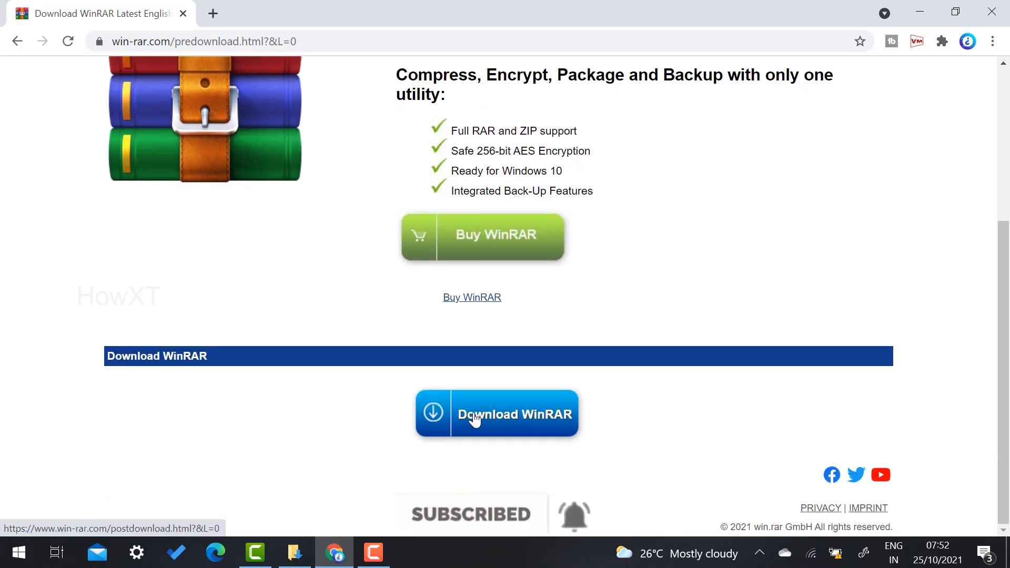
pyautogui.click(496, 413)
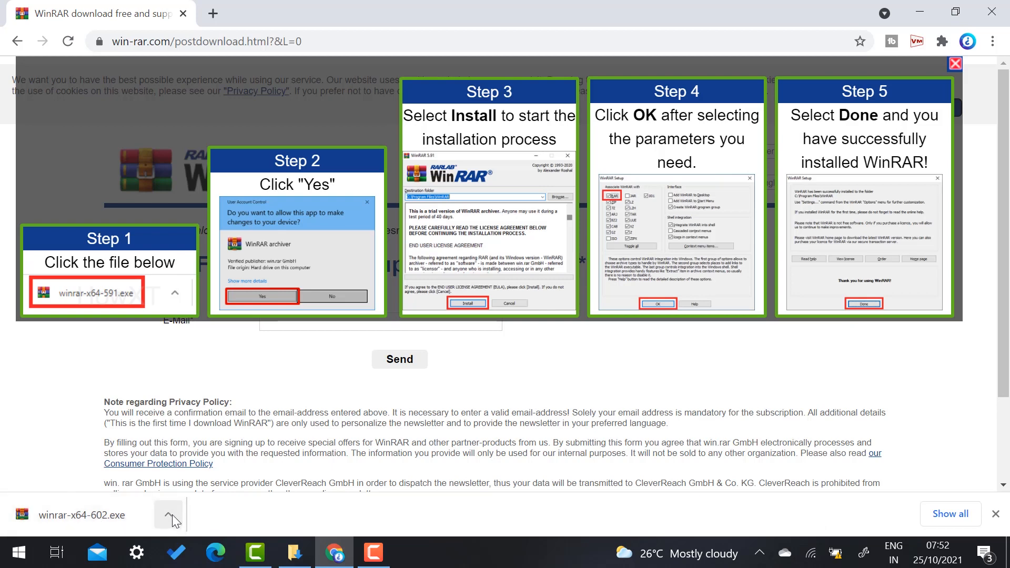
# Launch the downloaded installer from its folder and allow it to run
pyautogui.click(168, 515)
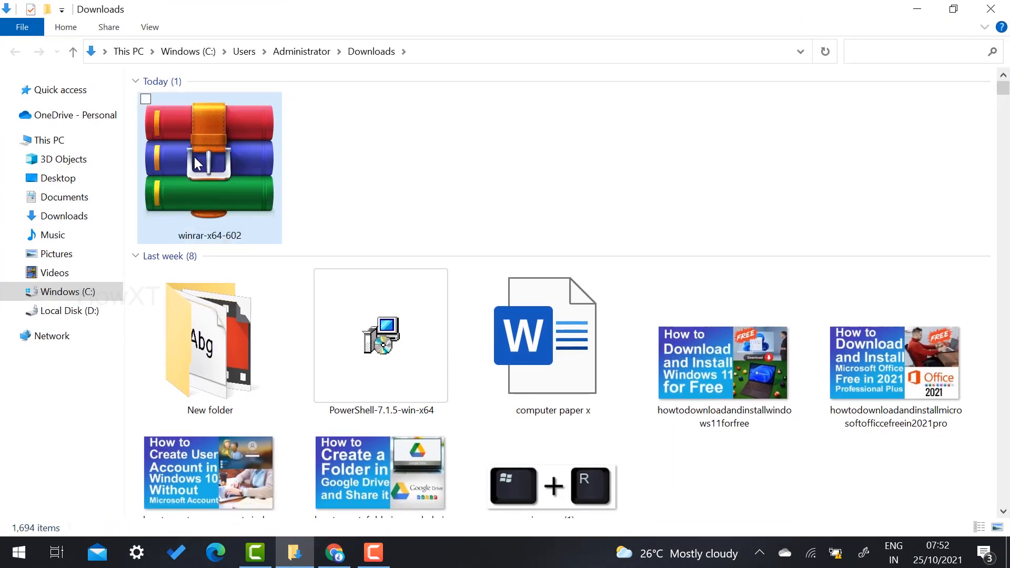
pyautogui.doubleClick(208, 158)
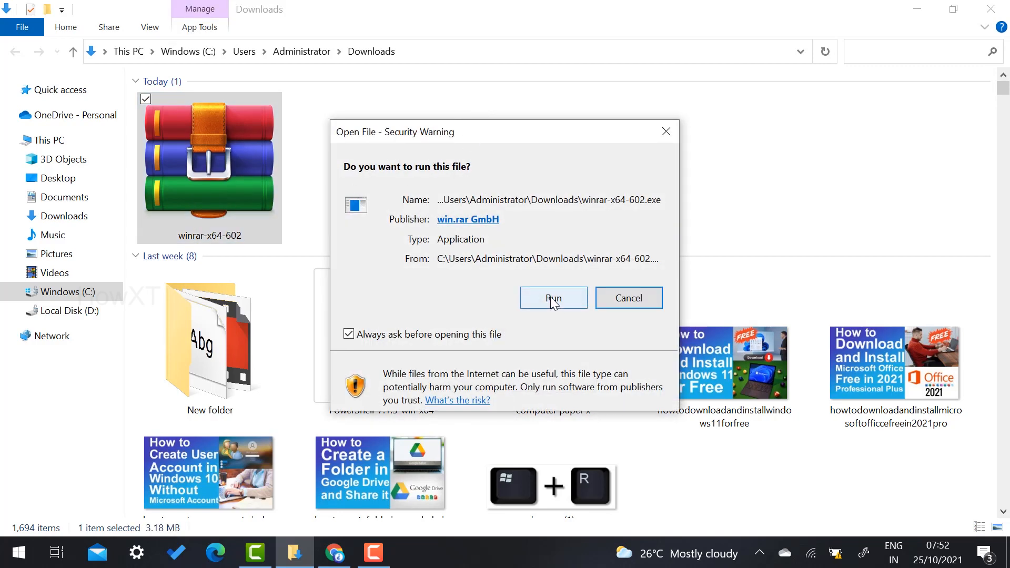
pyautogui.click(553, 298)
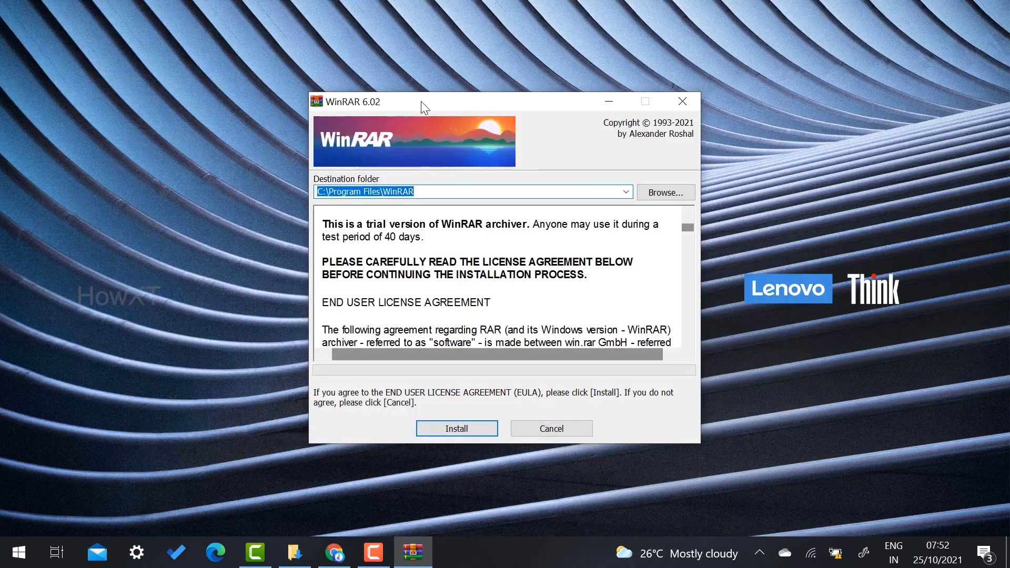
pyautogui.moveTo(309, 70)
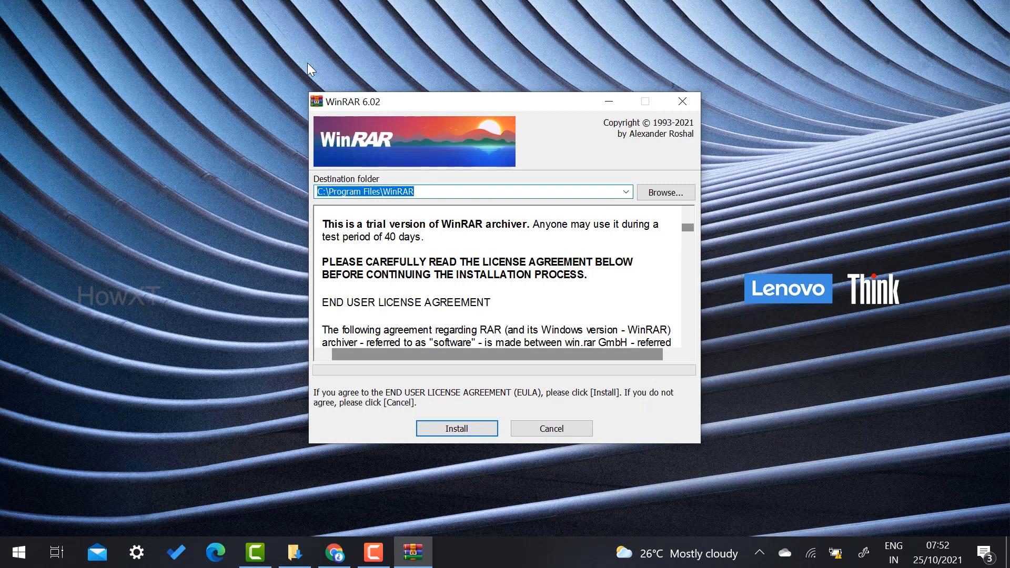
pyautogui.moveTo(359, 297)
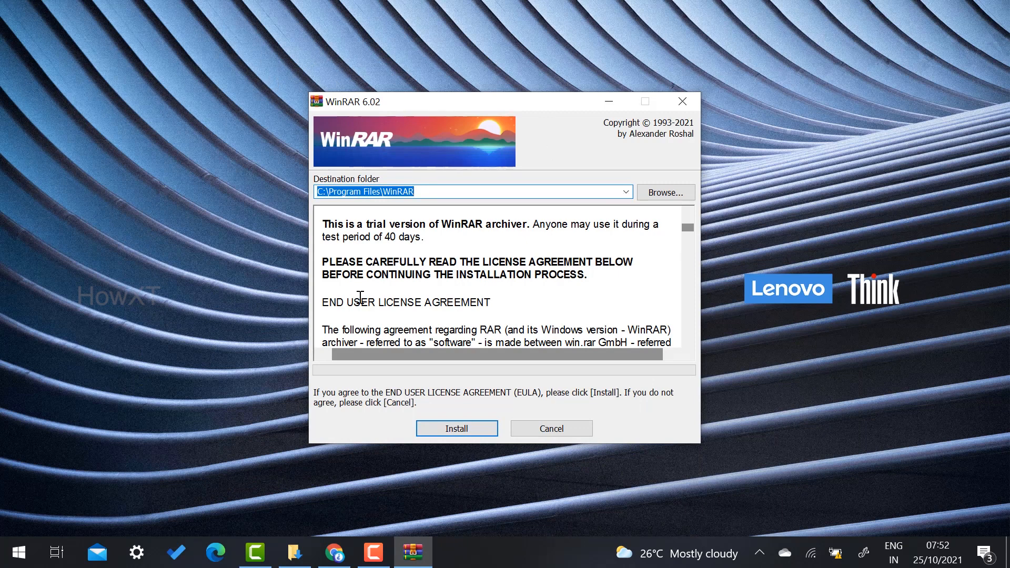
# Install WinRAR 6.02 into the default C:\Program Files\WinRAR folder
pyautogui.click(456, 428)
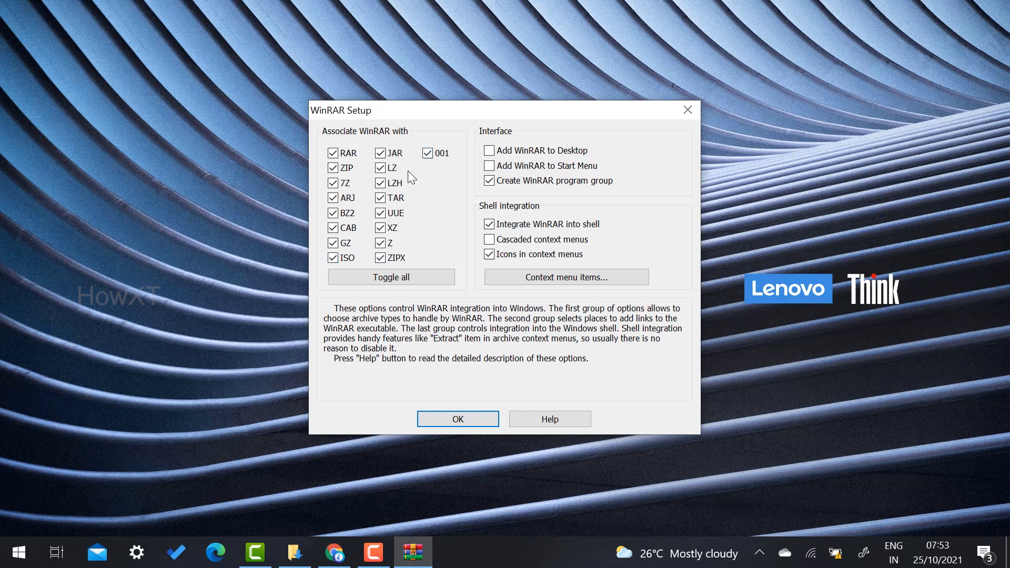
# Enable the Add WinRAR to Desktop option and confirm the setup options
pyautogui.click(380, 183)
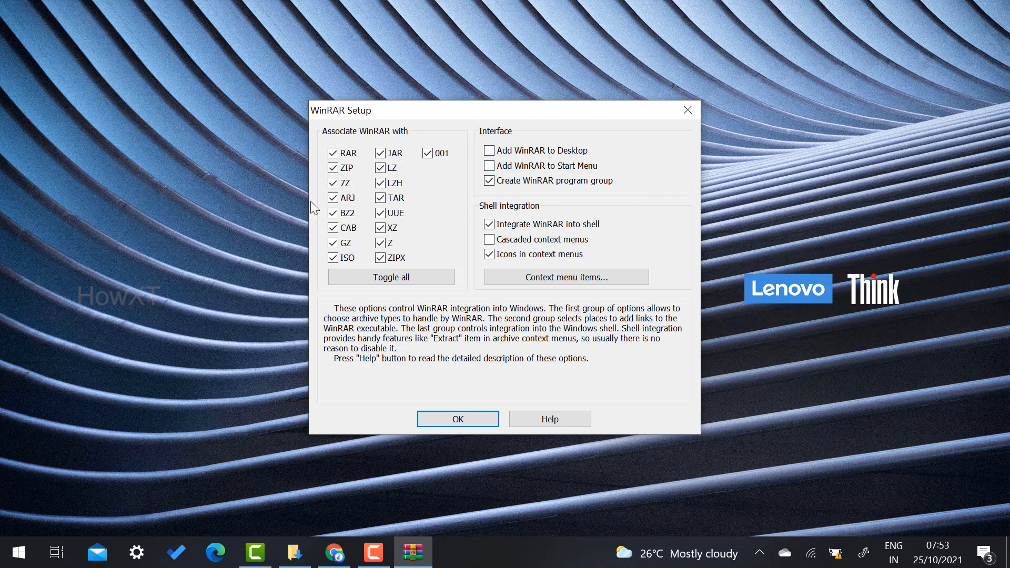
pyautogui.moveTo(431, 221)
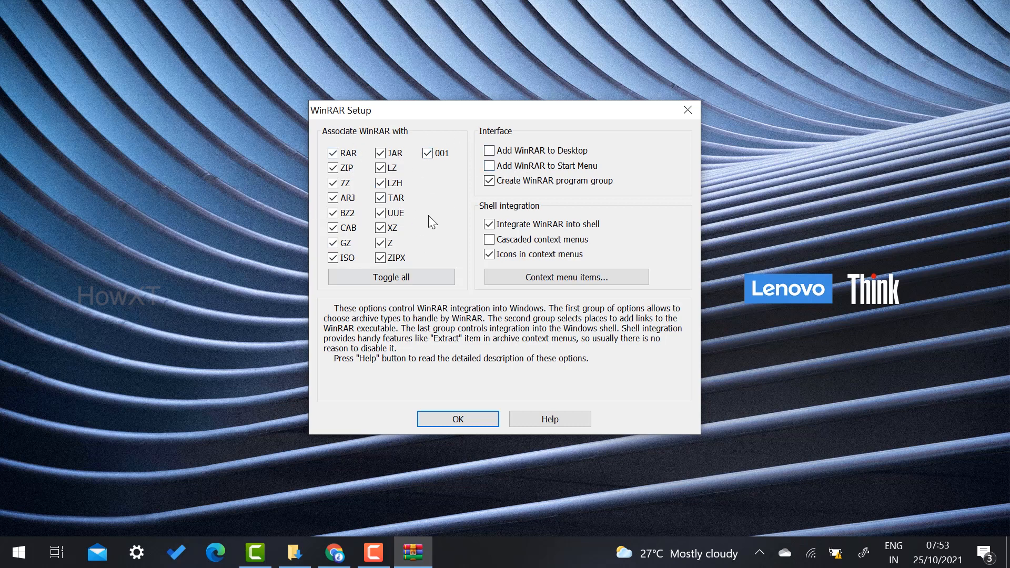
pyautogui.click(489, 151)
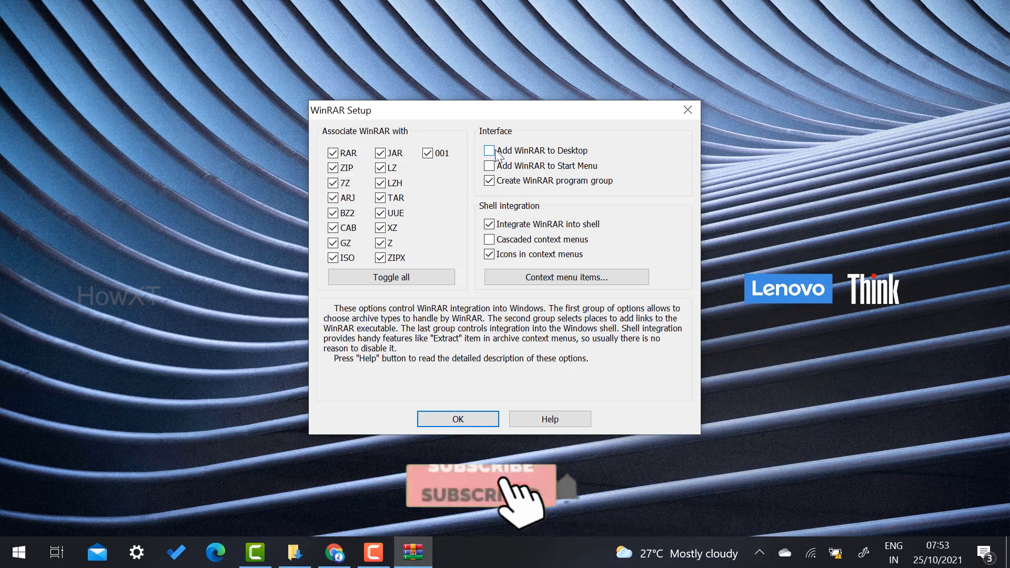
pyautogui.click(490, 151)
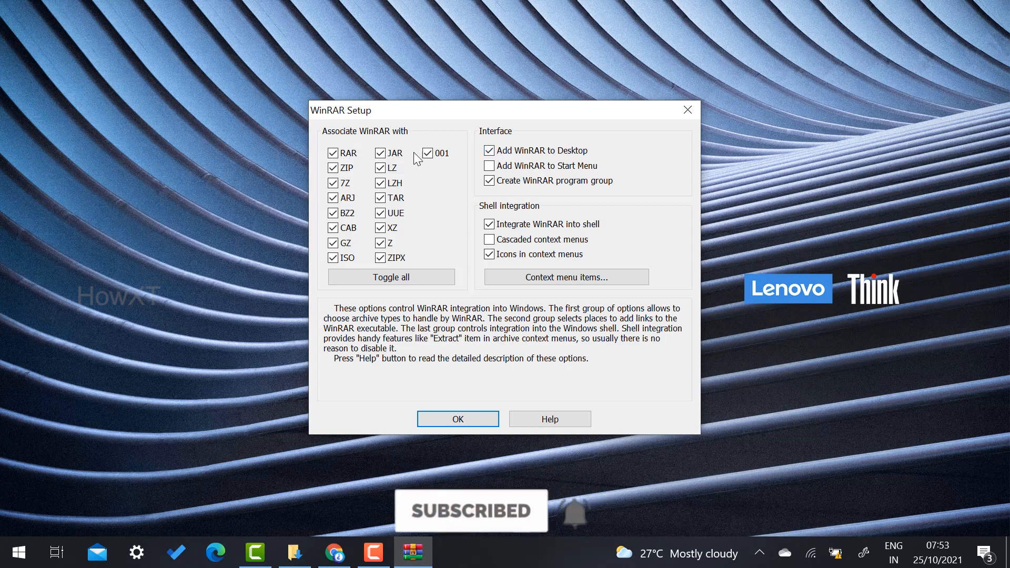
pyautogui.click(457, 418)
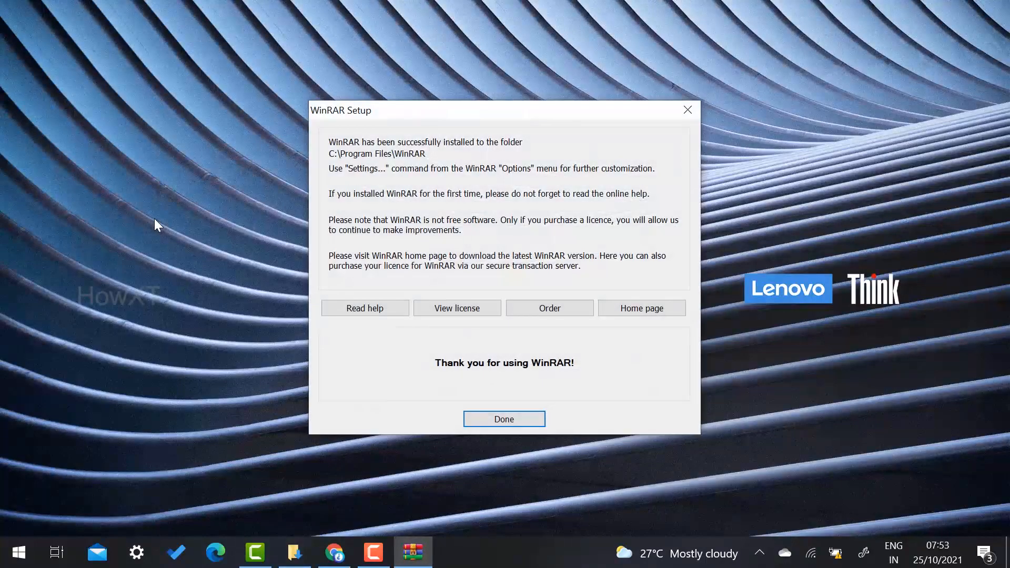
# Dismiss the setup completion dialog with Done
pyautogui.click(504, 418)
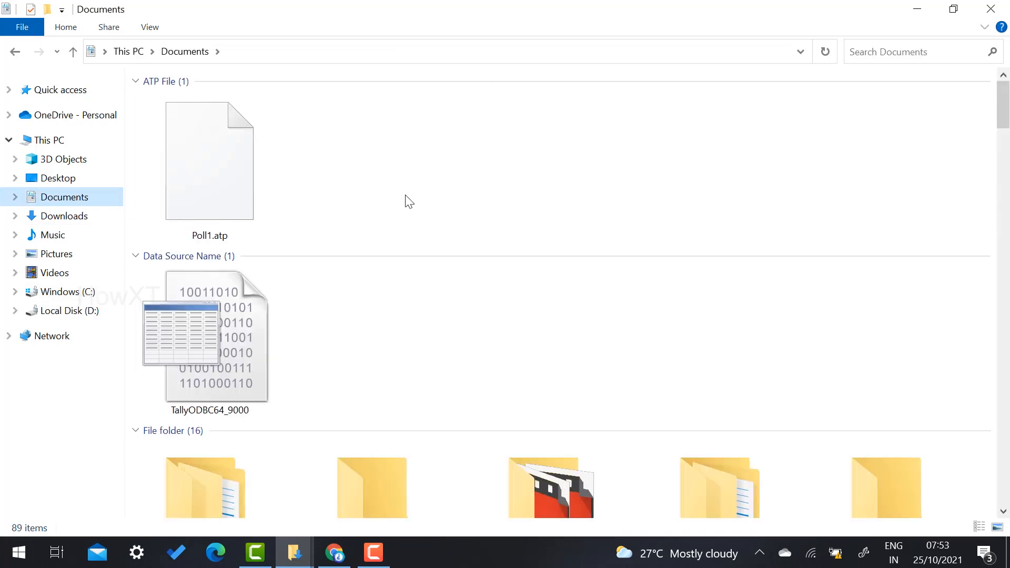
# Enter the excel folder in Documents containing the Financial workbook
pyautogui.scroll(-3)
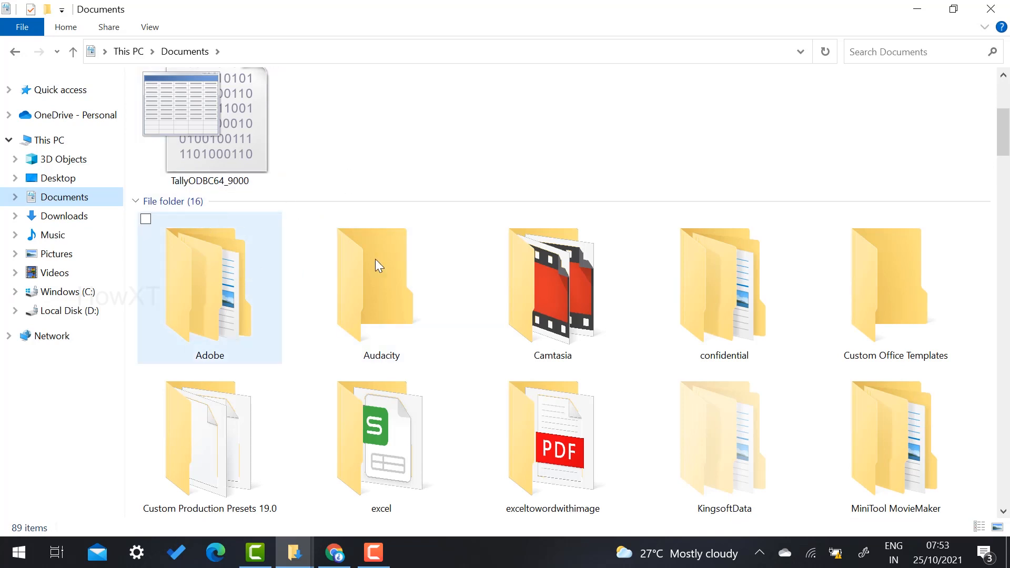
pyautogui.click(980, 527)
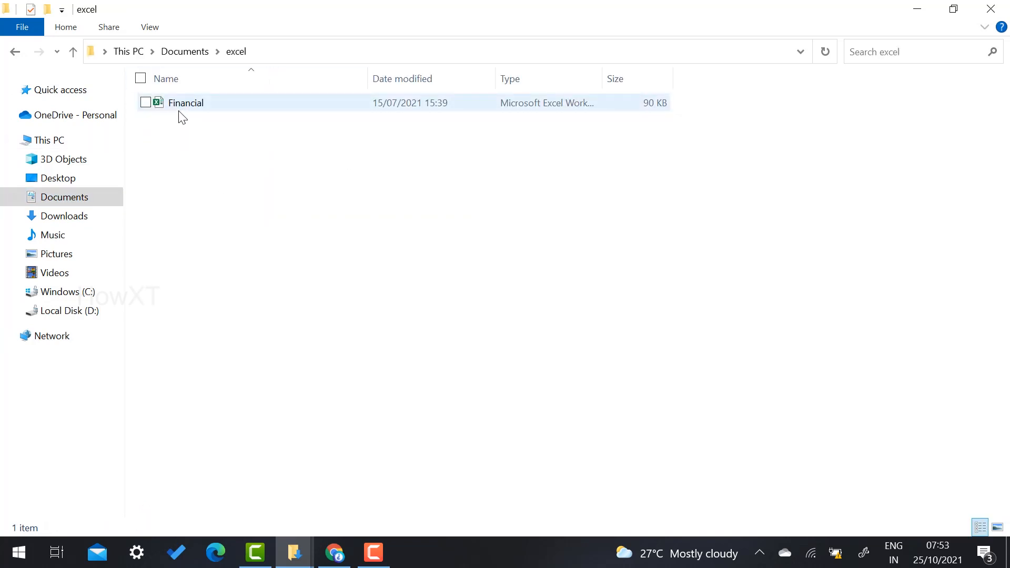
pyautogui.moveTo(185, 102)
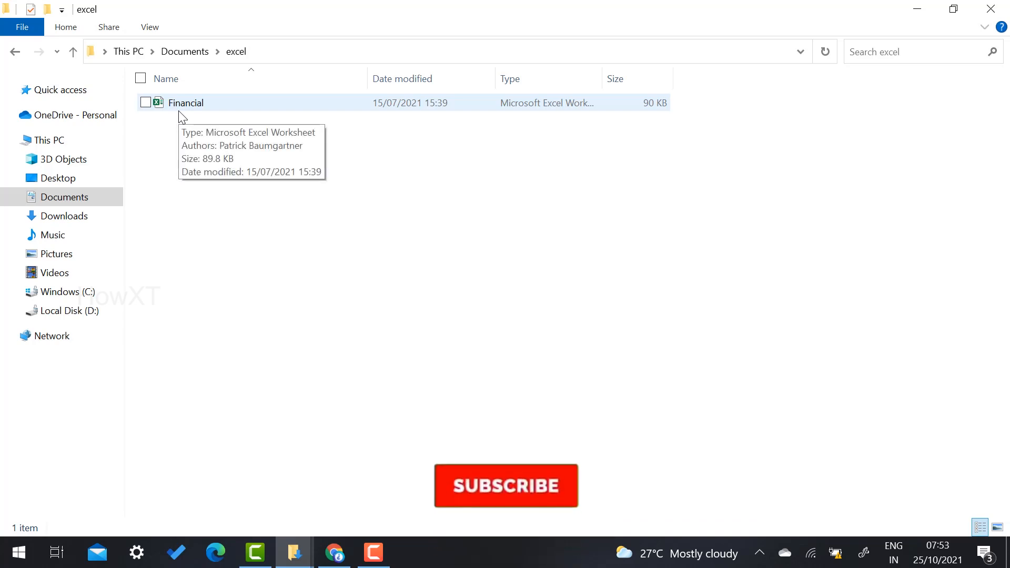
# Archive the Financial workbook as a ZIP via 'Add to archive...', producing Financial.zip
pyautogui.rightClick(185, 102)
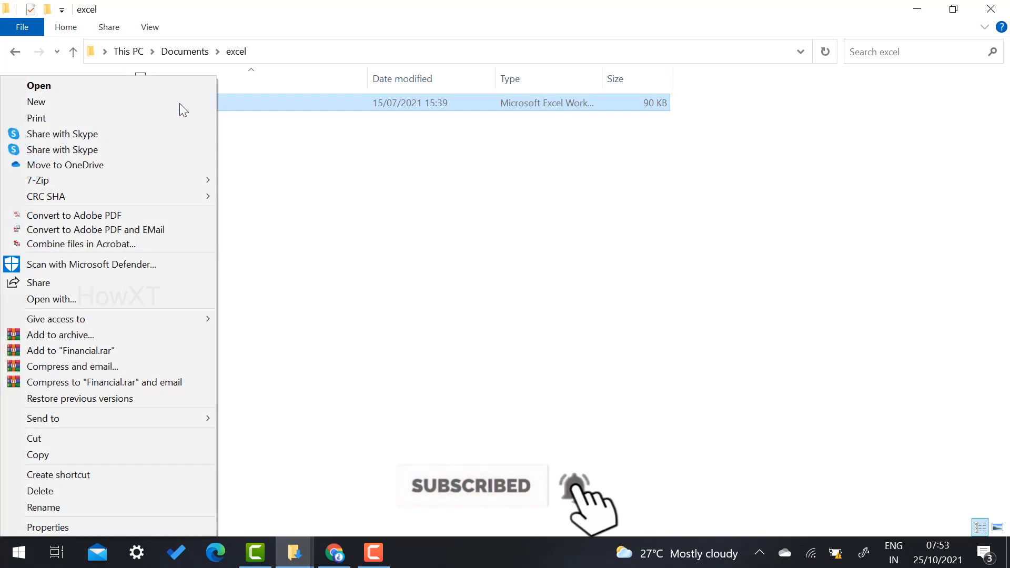
pyautogui.moveTo(103, 334)
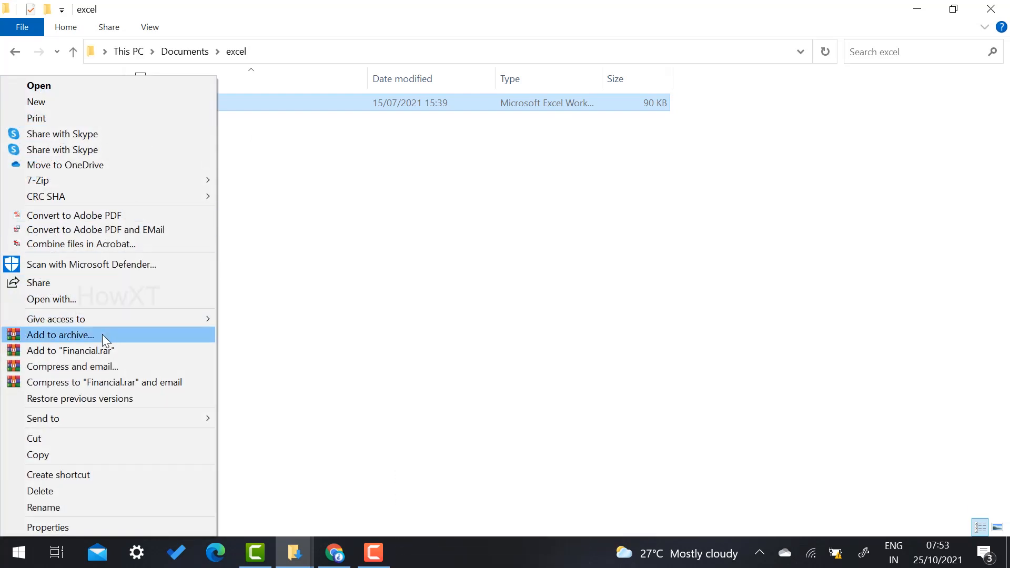
pyautogui.moveTo(70, 350)
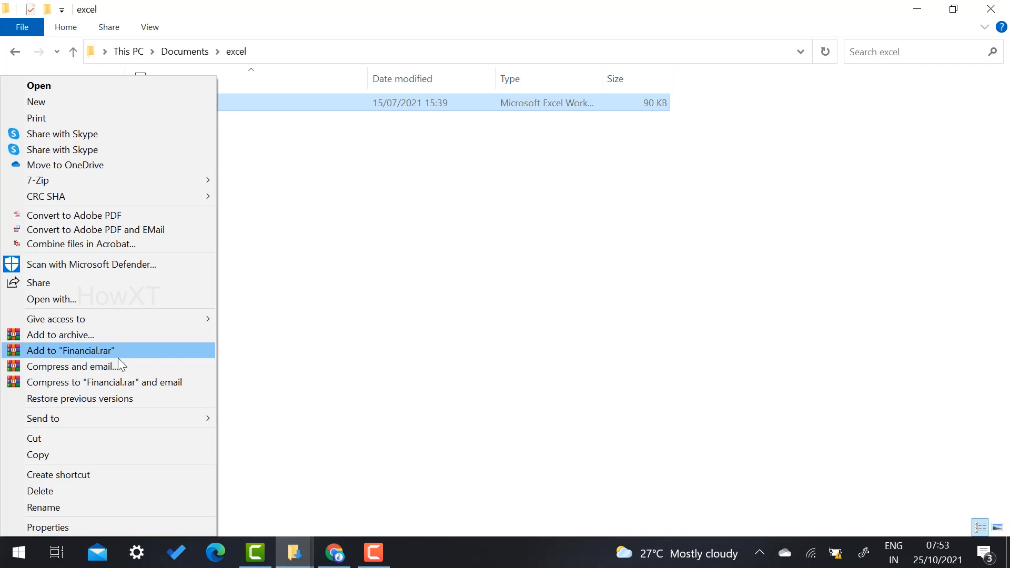
pyautogui.moveTo(73, 366)
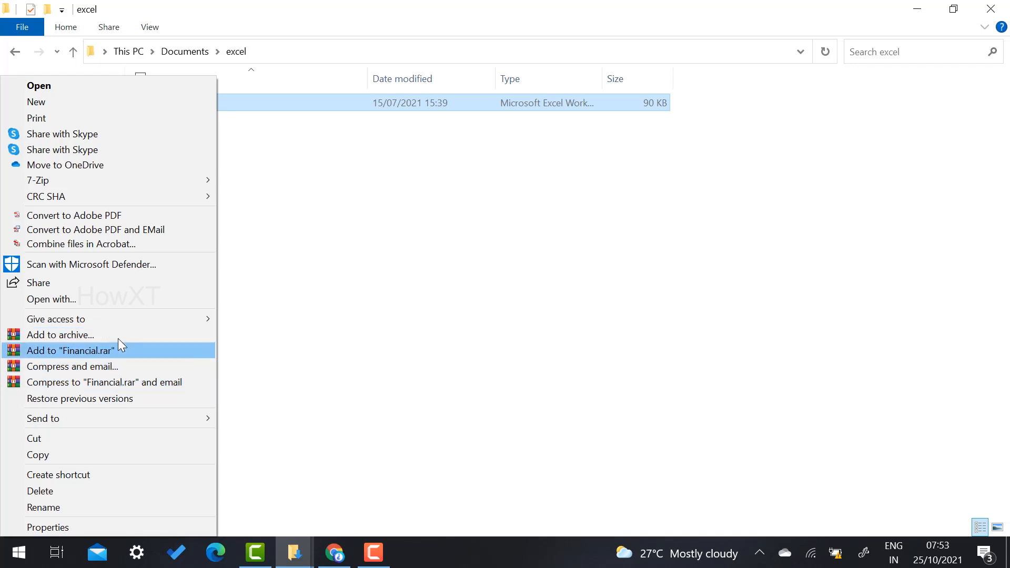
pyautogui.moveTo(61, 334)
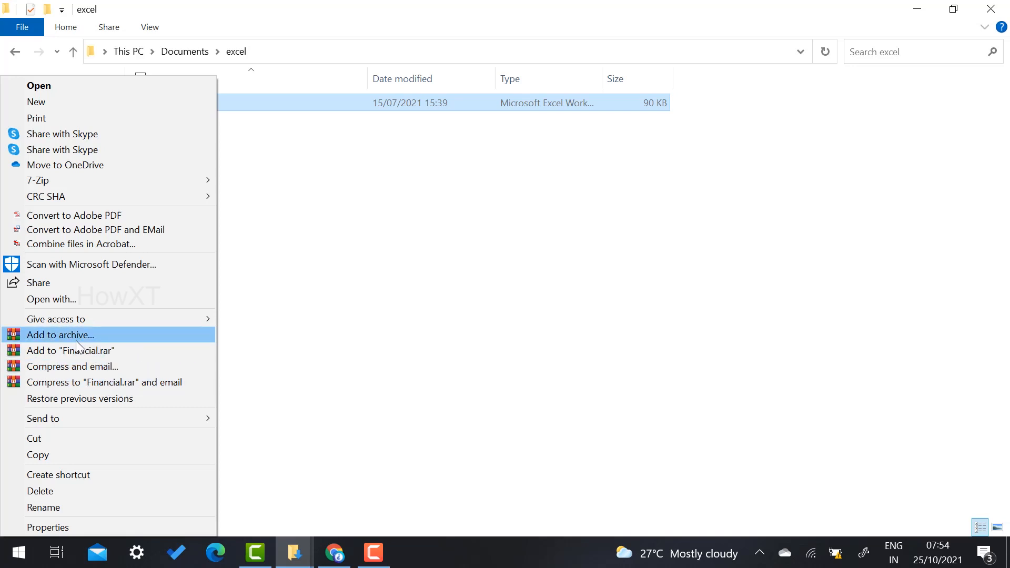
pyautogui.click(61, 335)
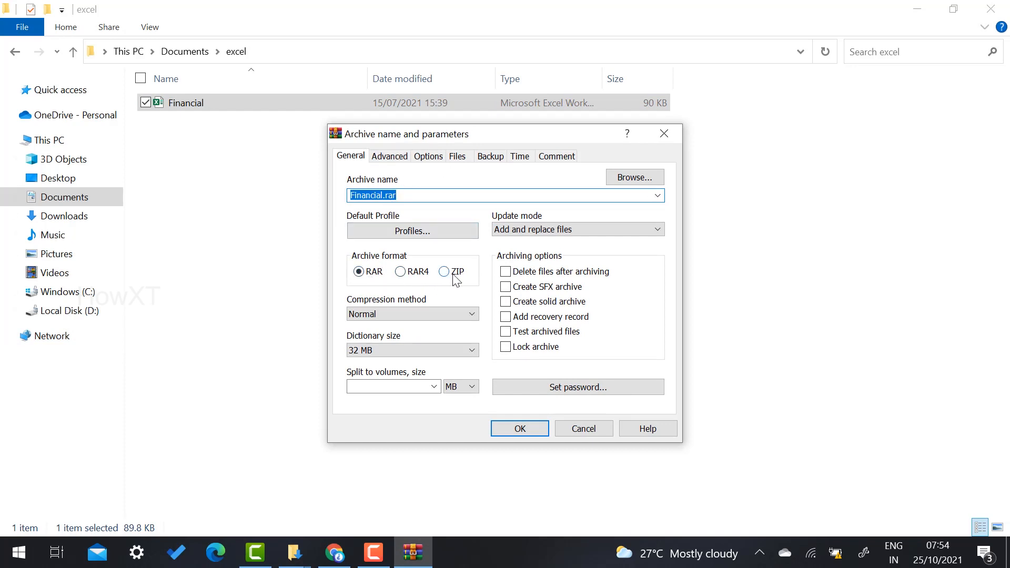
pyautogui.click(444, 271)
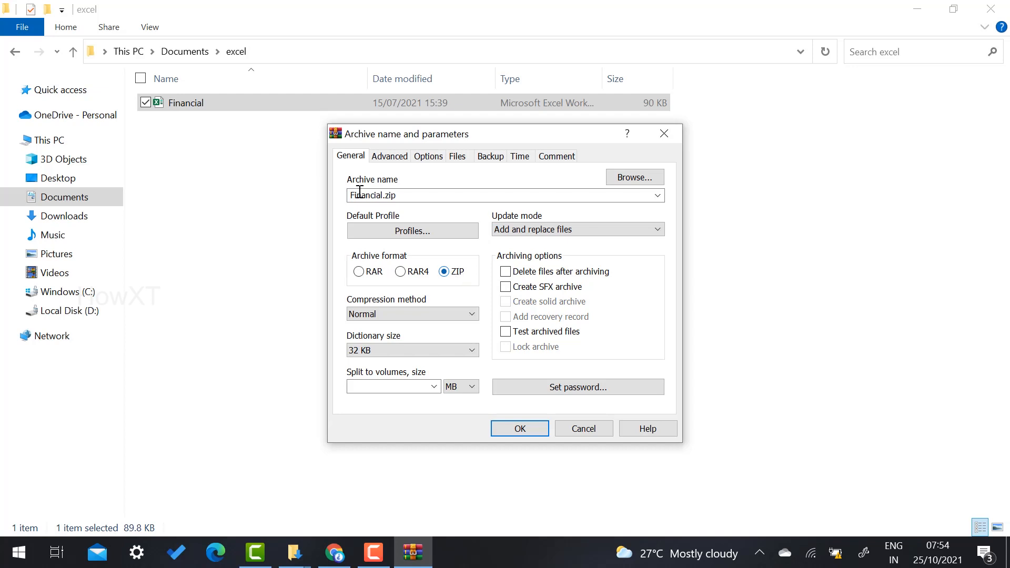
pyautogui.click(518, 428)
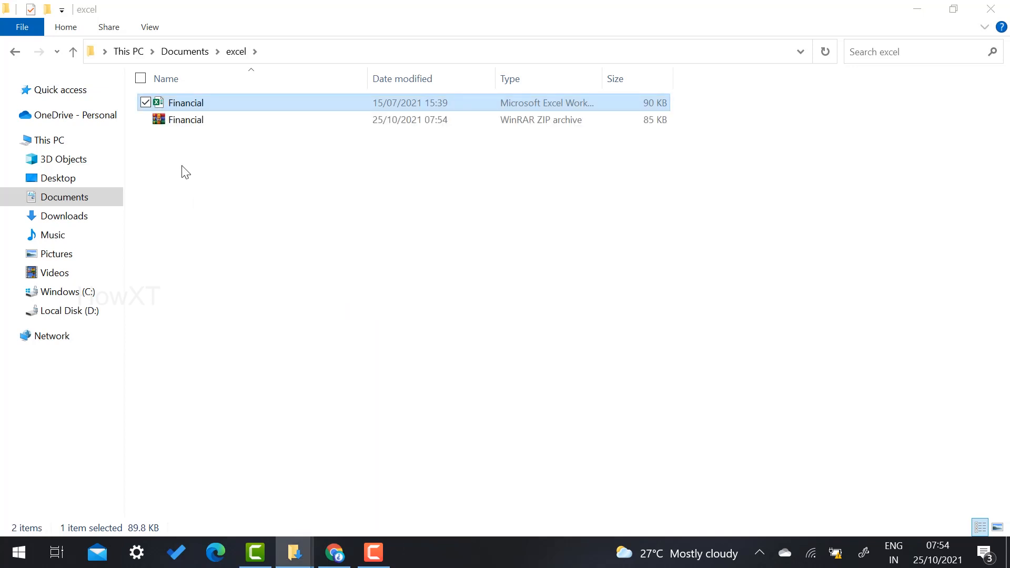
pyautogui.moveTo(676, 142)
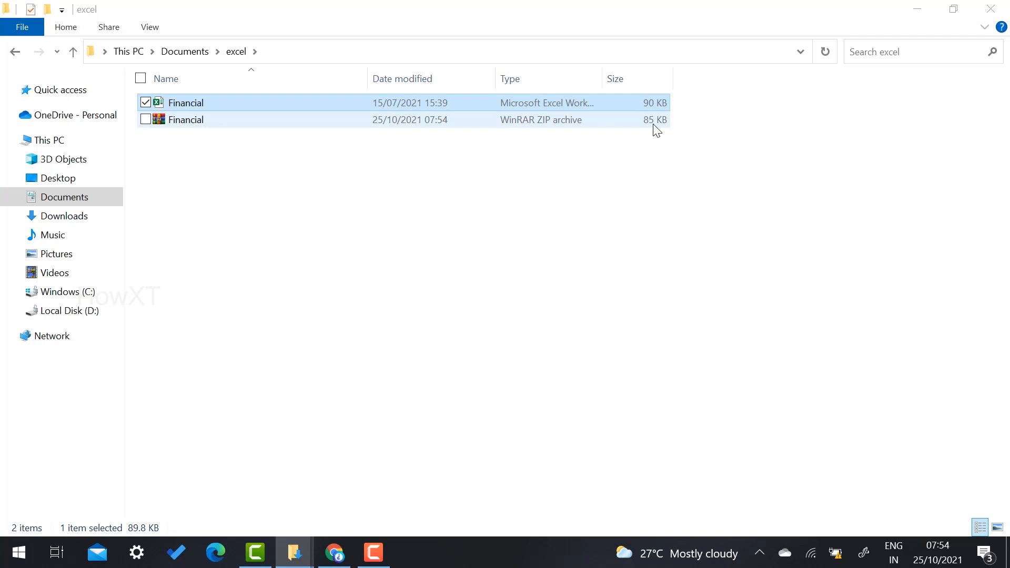
pyautogui.click(186, 119)
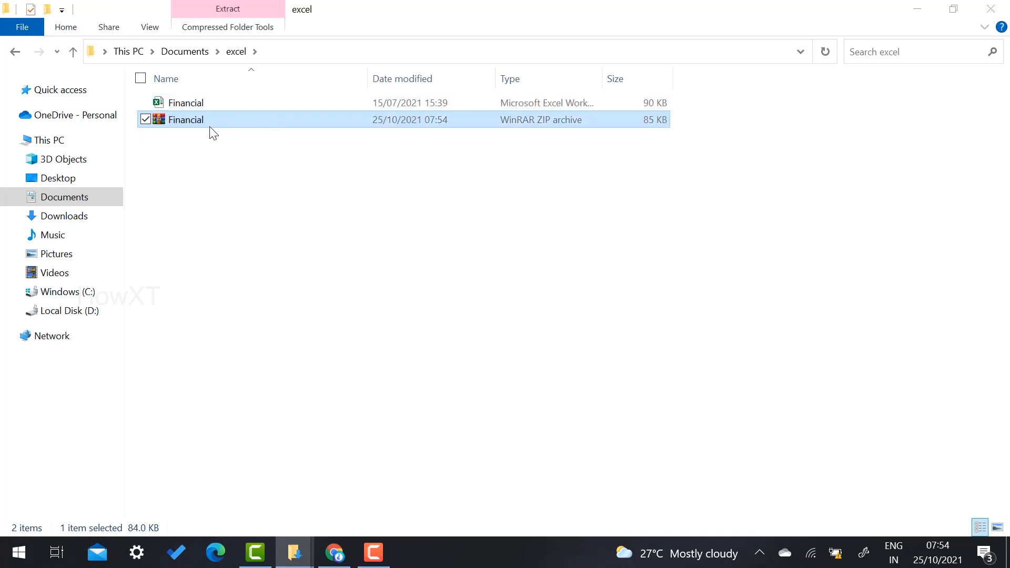
pyautogui.moveTo(213, 128)
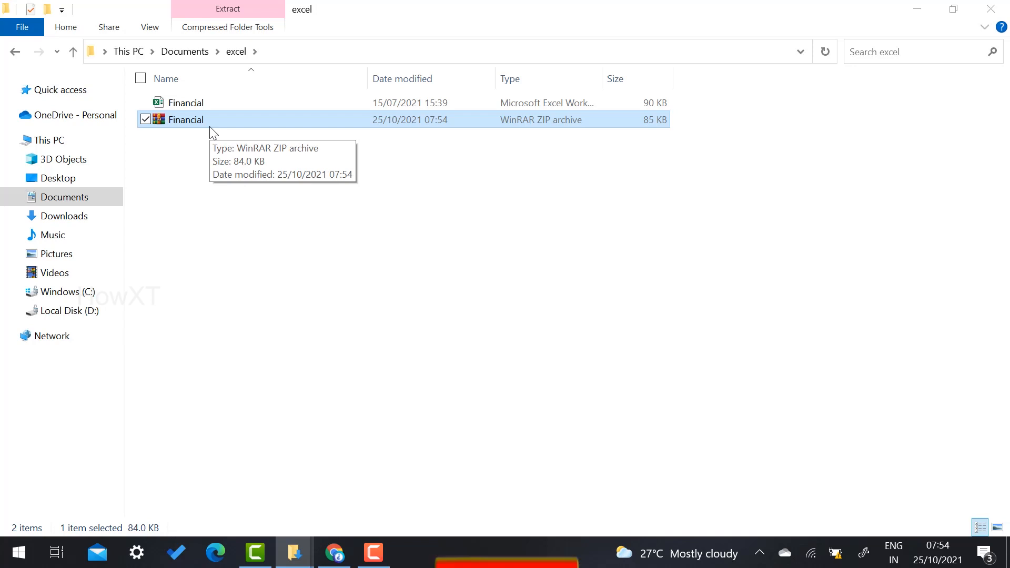
pyautogui.rightClick(186, 119)
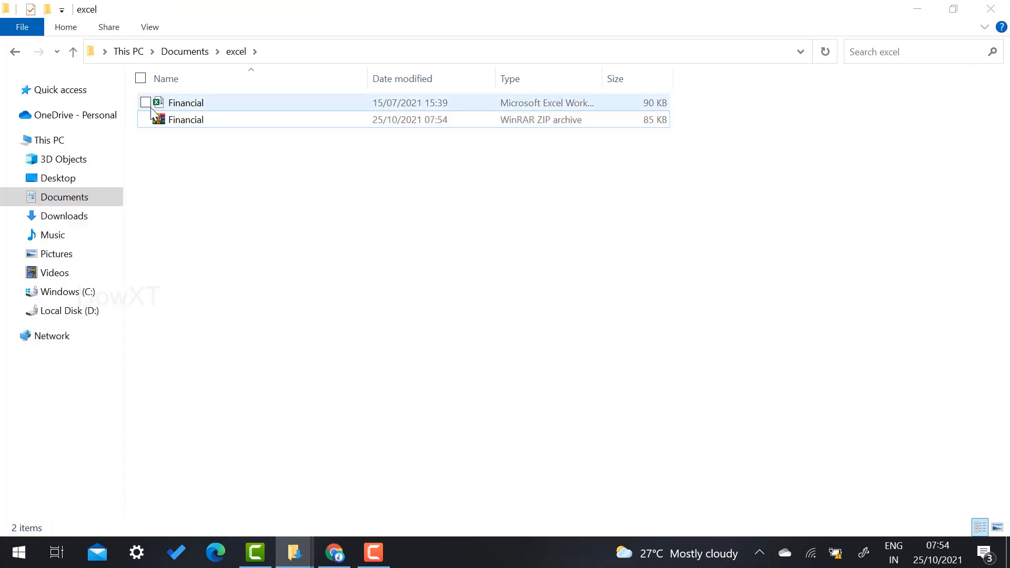
# Extract Financial.zip here, choosing Yes to All to overwrite the existing workbook
pyautogui.rightClick(185, 119)
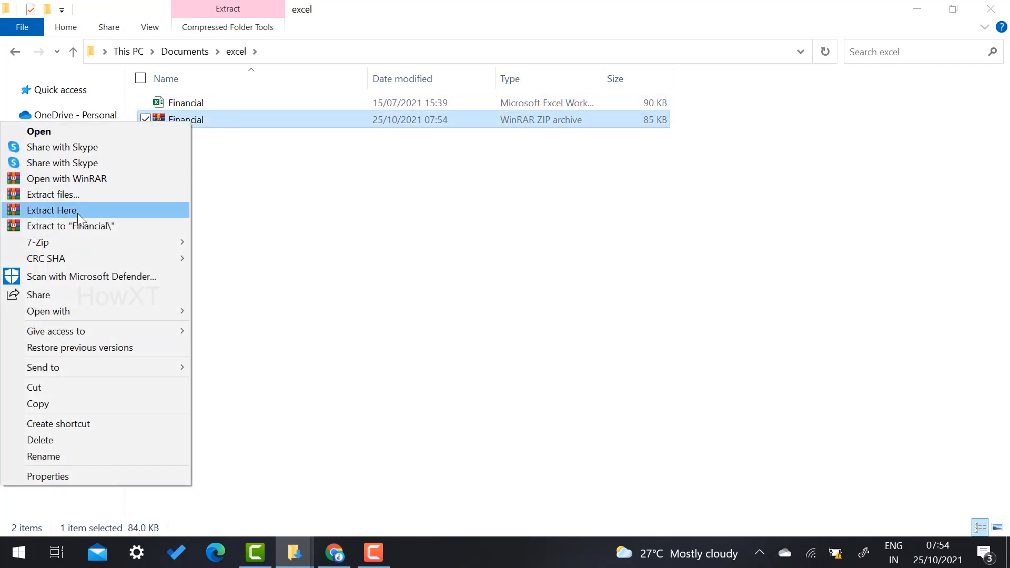
pyautogui.click(52, 210)
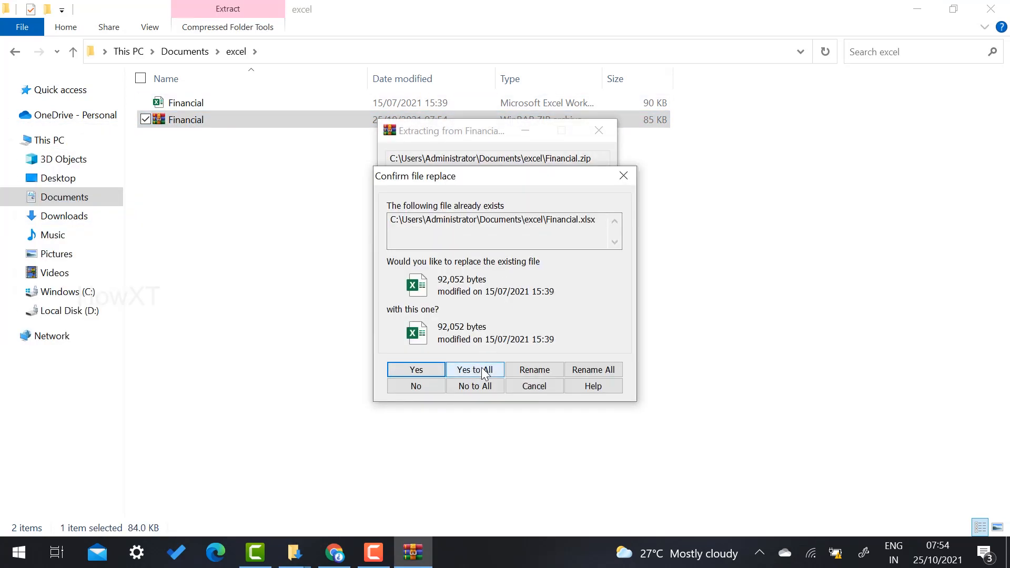
pyautogui.click(475, 369)
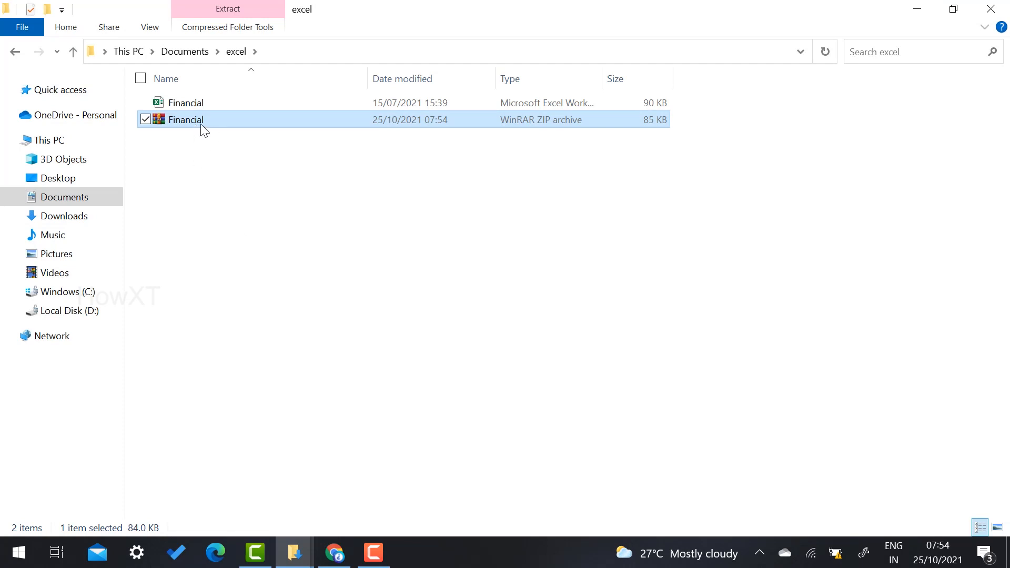
pyautogui.moveTo(203, 119)
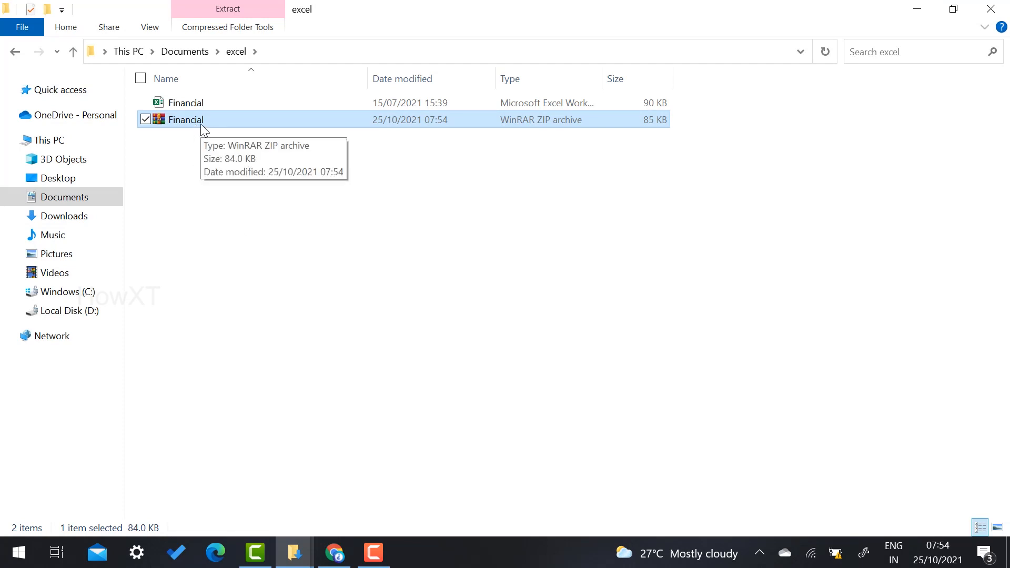
# View Financial.zip's contents in WinRAR, listing Financial.xlsx
pyautogui.doubleClick(185, 119)
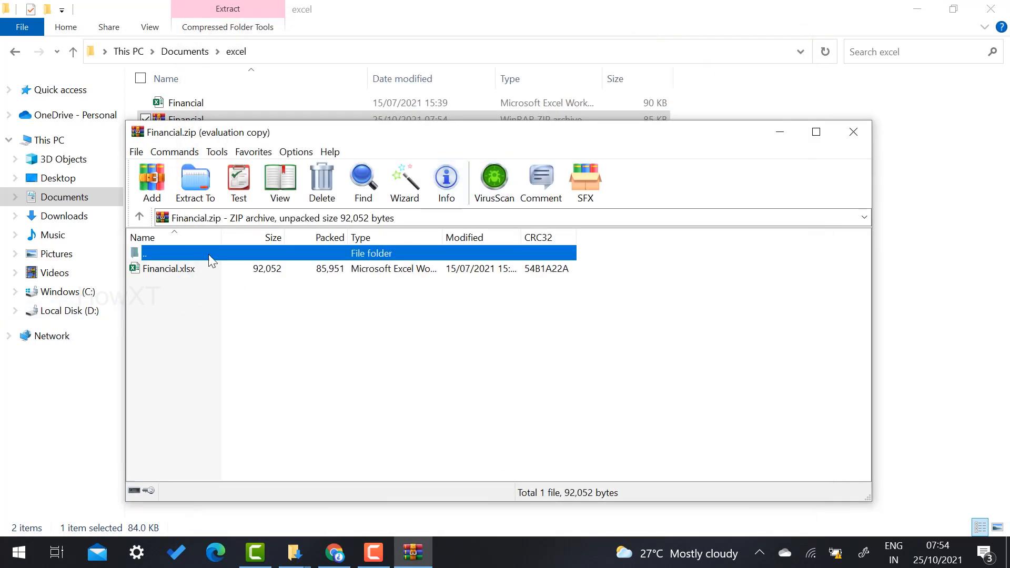
pyautogui.moveTo(817, 133)
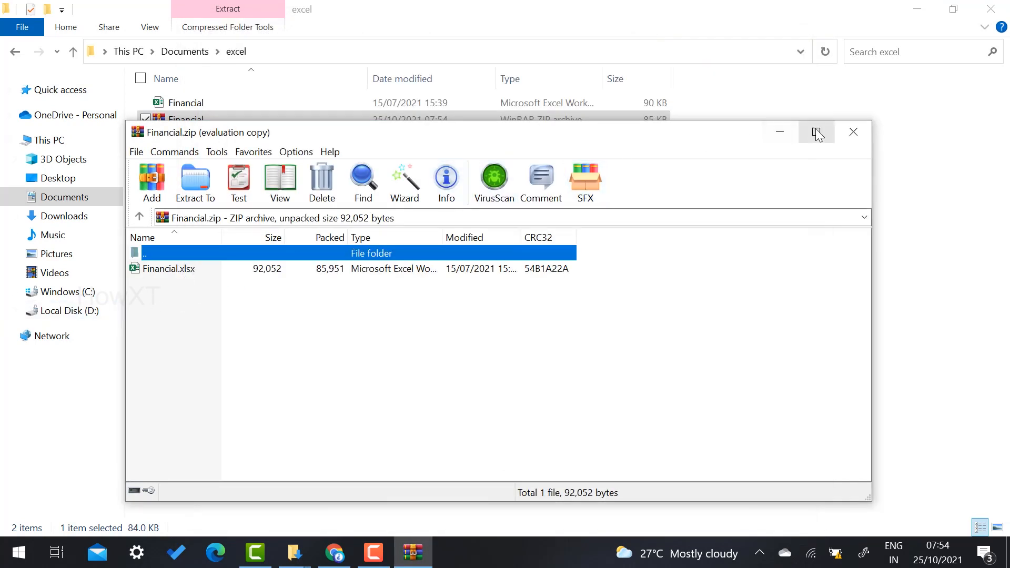